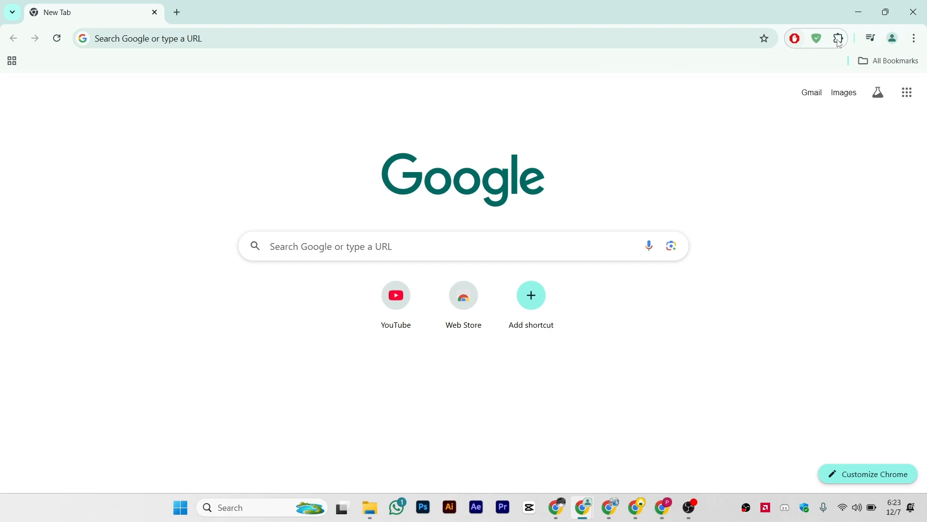
# - Go from the Extensions menu to Manage extensions and into AdBlock's Details page
pyautogui.click(837, 39)
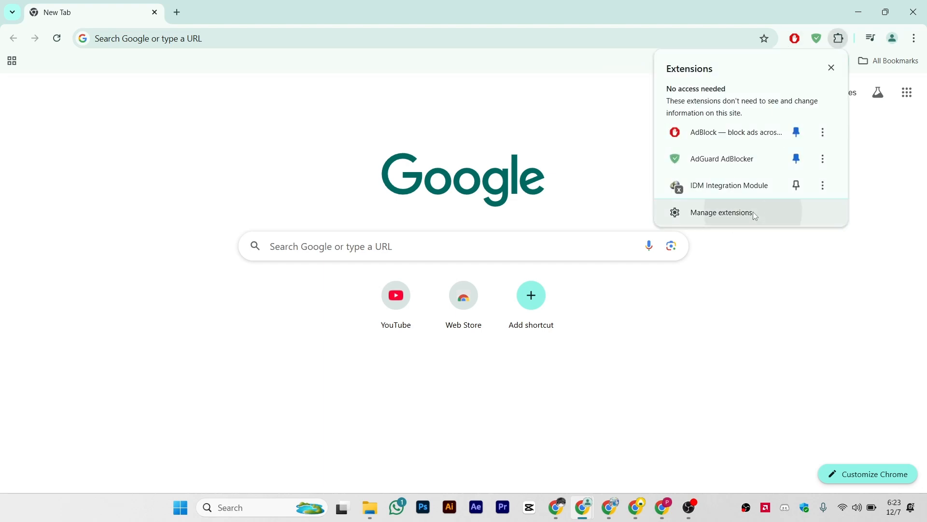
pyautogui.click(720, 212)
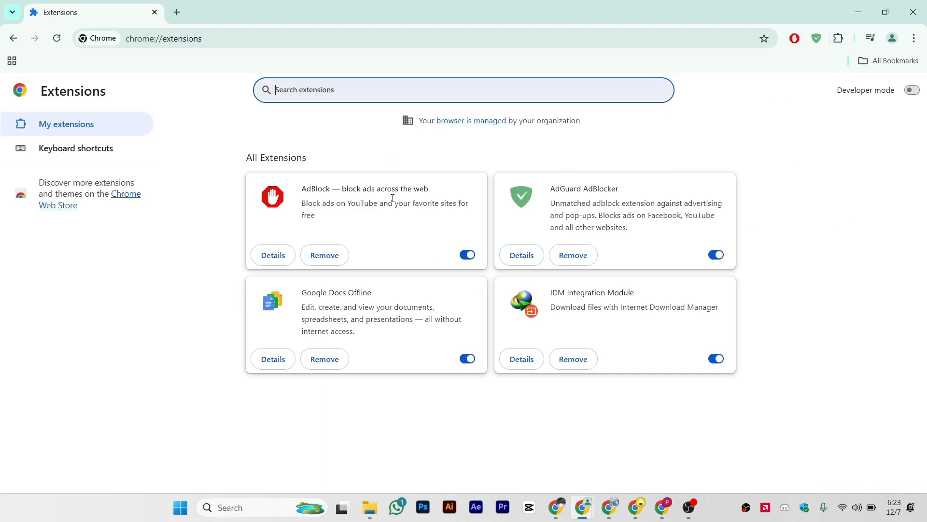
pyautogui.moveTo(273, 255)
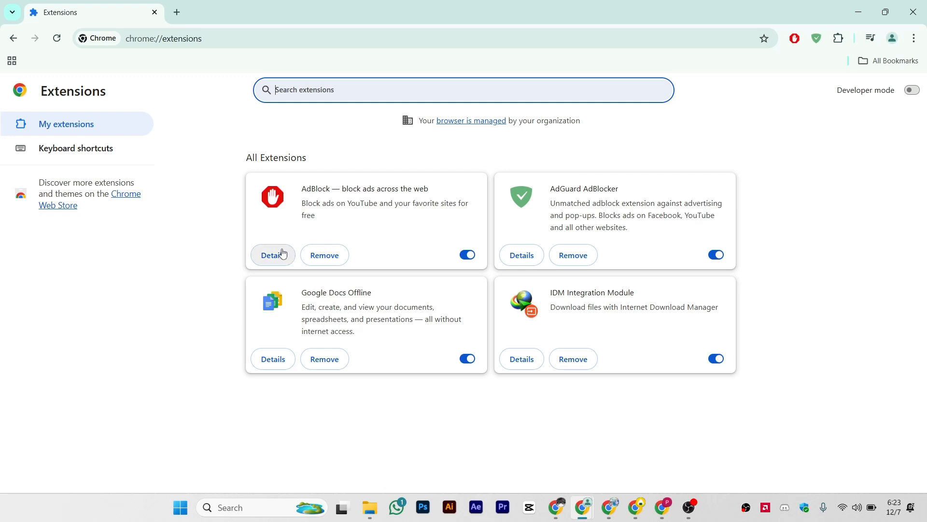
pyautogui.click(272, 255)
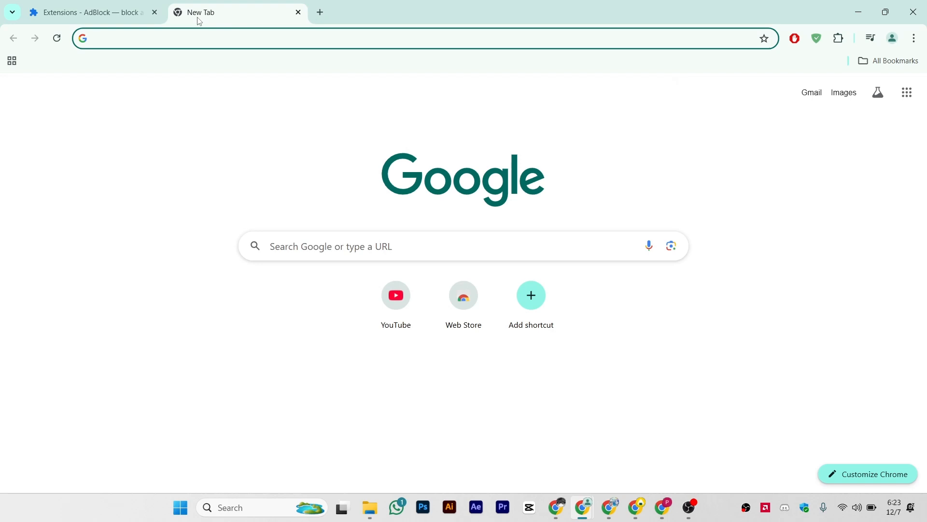
# - Enter 'chrome-extension://pastehere/manifest.json' in the new tab and copy AdBlock's ID from its details address
pyautogui.write('chrome-extension://pastehere/manifest.json')
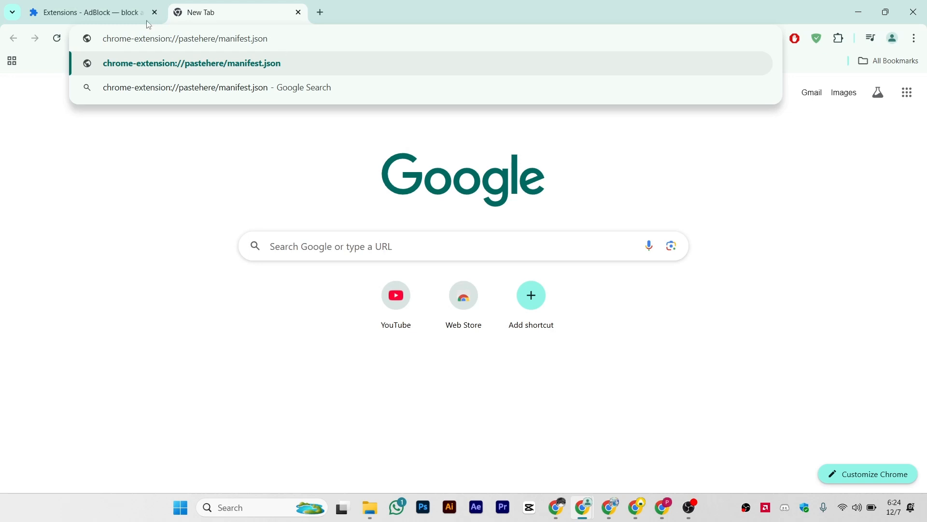
pyautogui.click(89, 12)
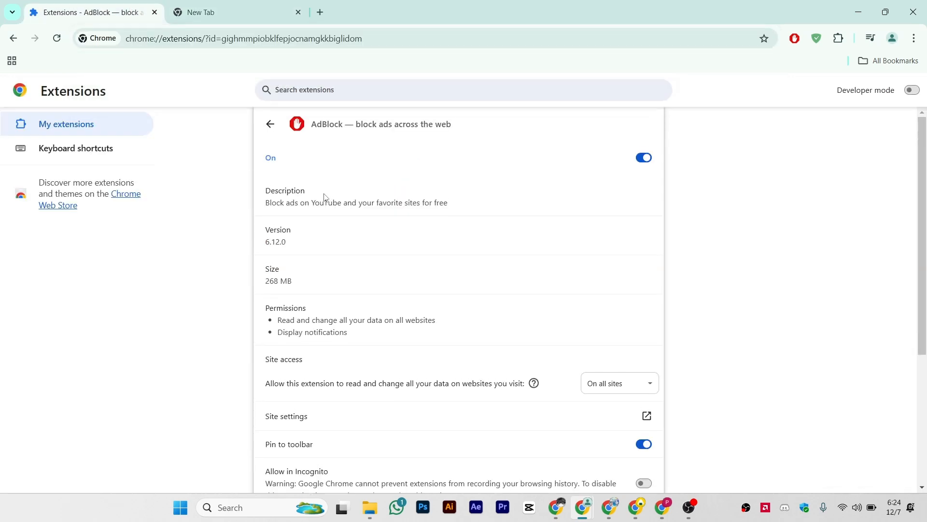
pyautogui.click(388, 39)
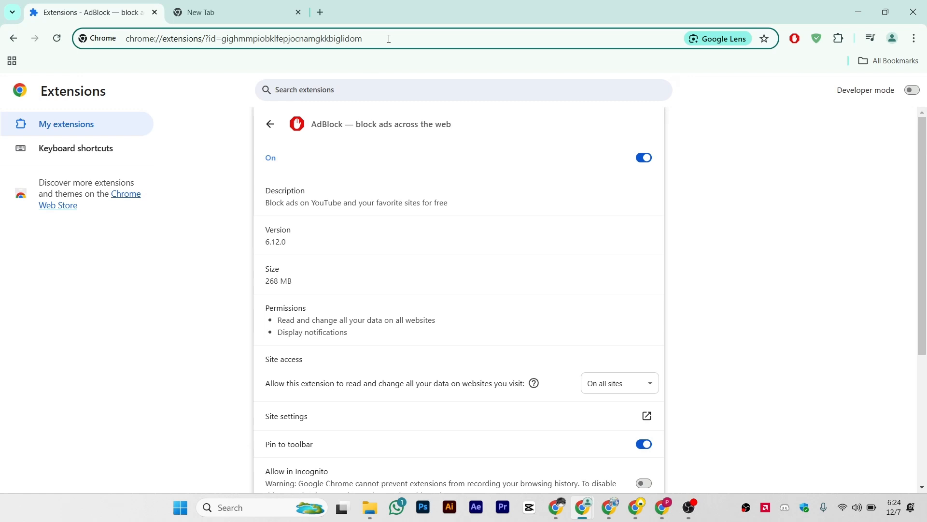
pyautogui.doubleClick(290, 39)
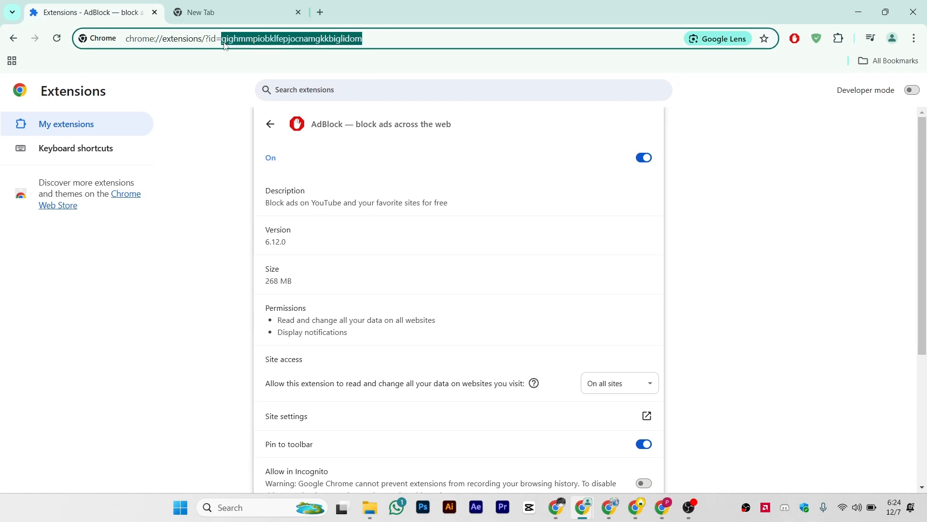
# - Replace 'pastehere' with the ID gighmmpiobklfepjocnamgkkbiglidom in the new tab's address
pyautogui.click(225, 11)
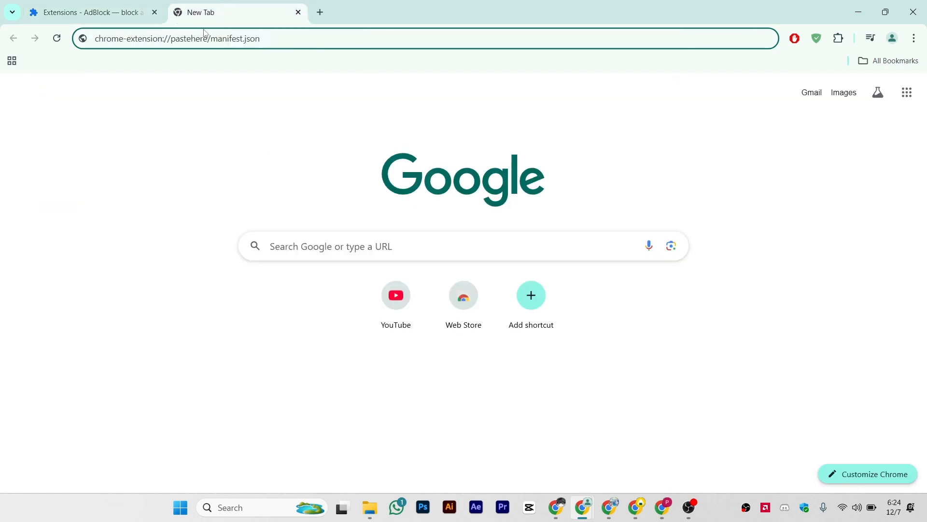
pyautogui.doubleClick(188, 39)
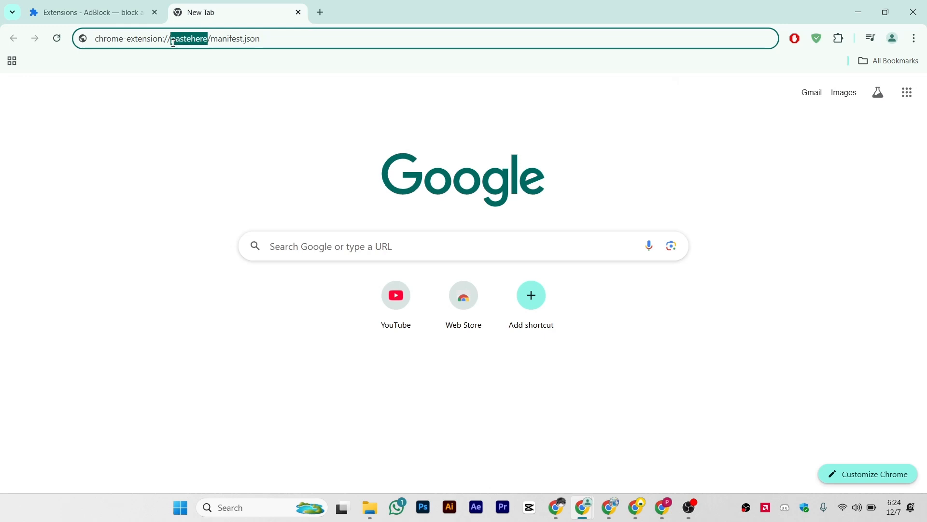
pyautogui.write('gighmmpiobklfepjocnamgkkbiglidom')
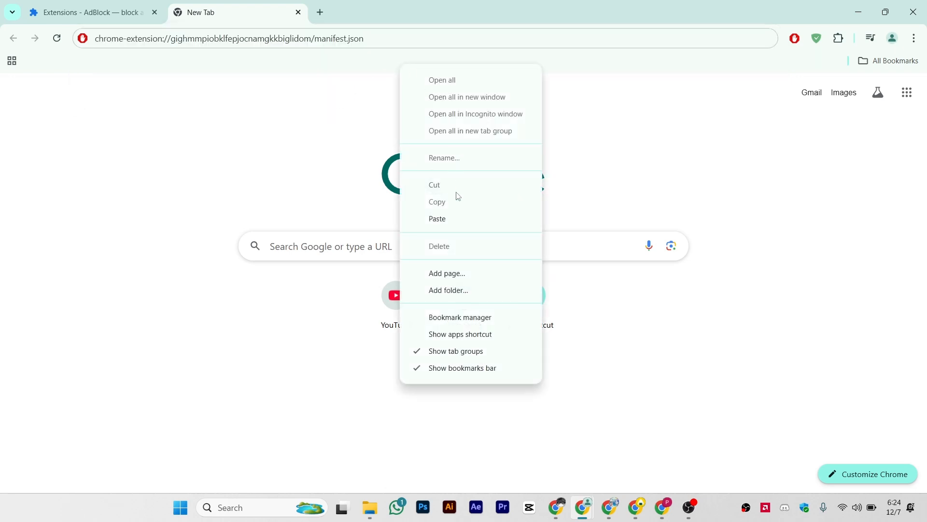
# - Save bookmark 'A' with URL chrome-extension://gighmmpiobklfepjocnamgkkbiglidom/manifest.json to the bar
pyautogui.click(444, 158)
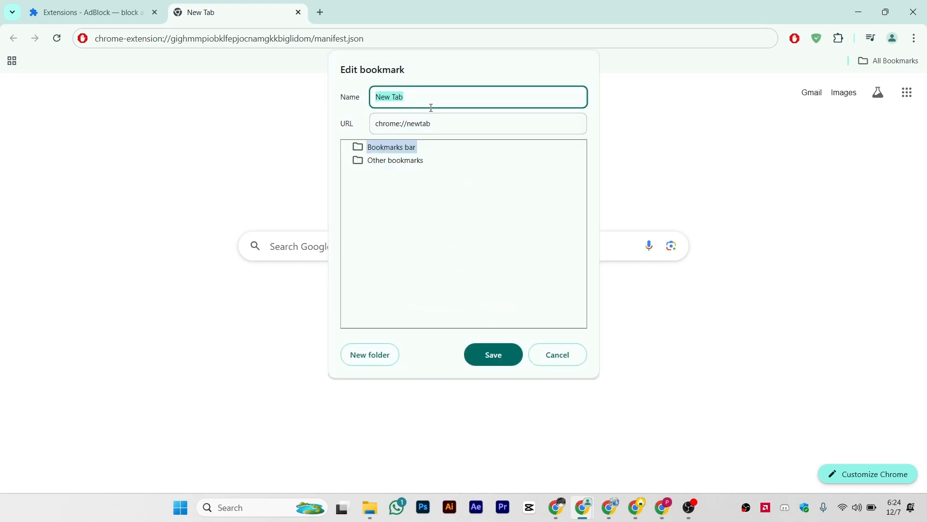
pyautogui.write('A')
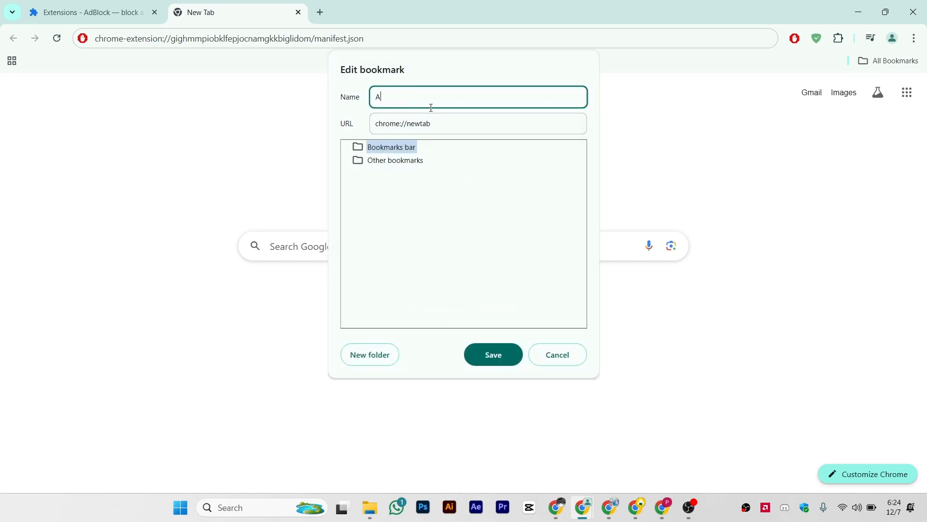
pyautogui.click(441, 124)
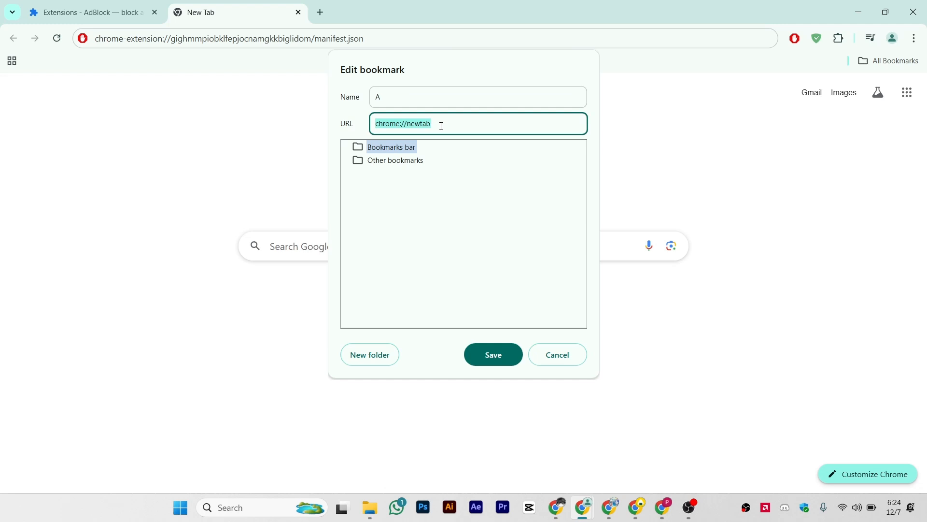
pyautogui.write('chrome-extension://gighmmpiobklfepjocnamgkkbiglidom/manifest.json')
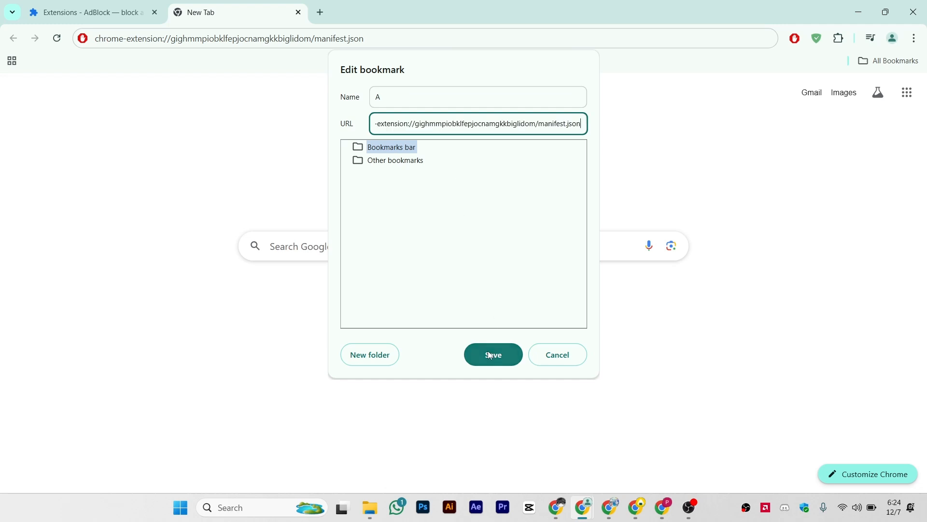
pyautogui.click(492, 354)
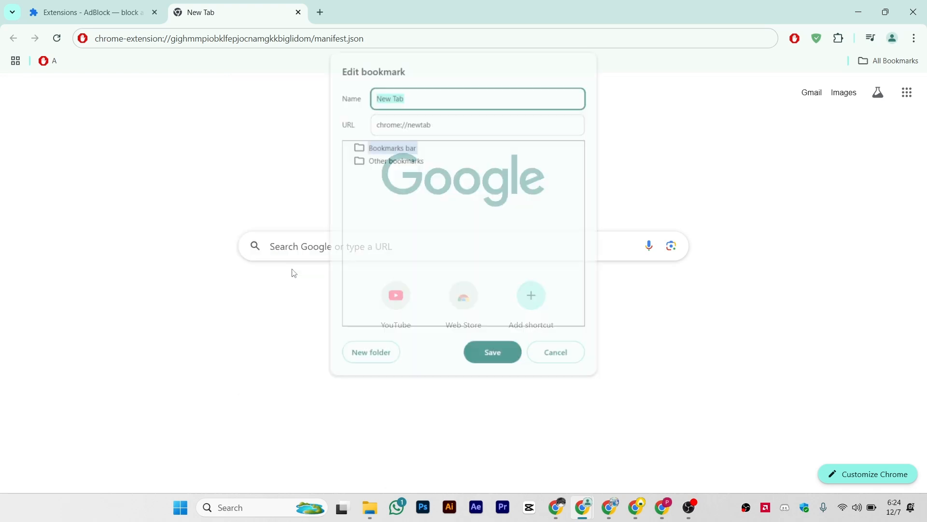
# - Save bookmark 'B' with URL chrome://kill to the bookmarks bar
pyautogui.write('B')
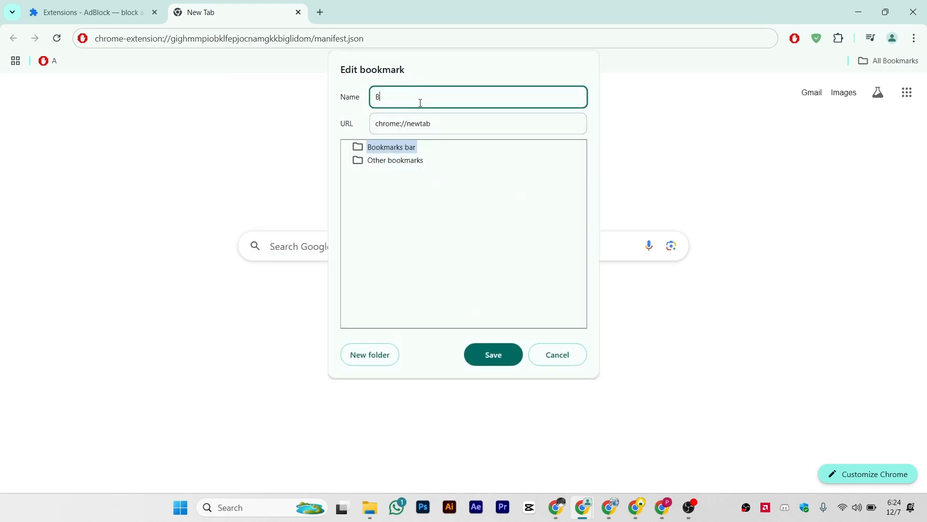
pyautogui.click(477, 124)
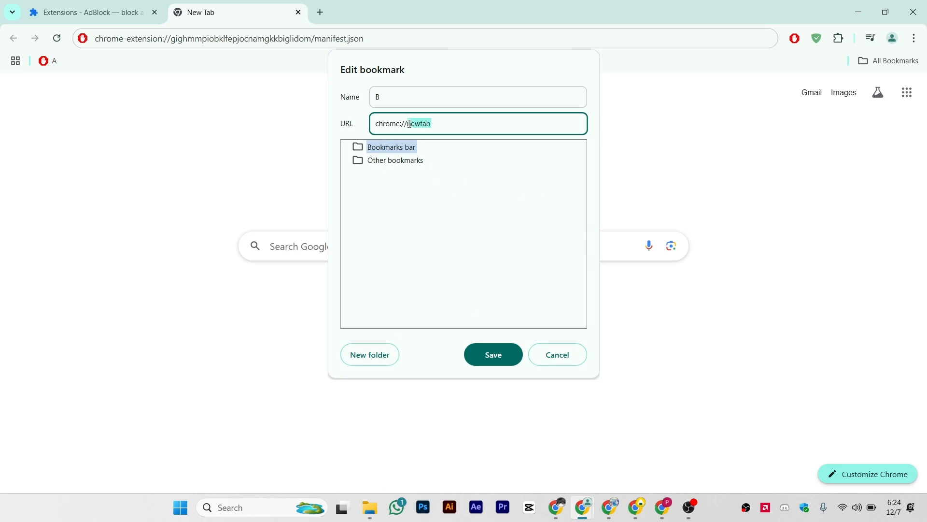
pyautogui.write('kill')
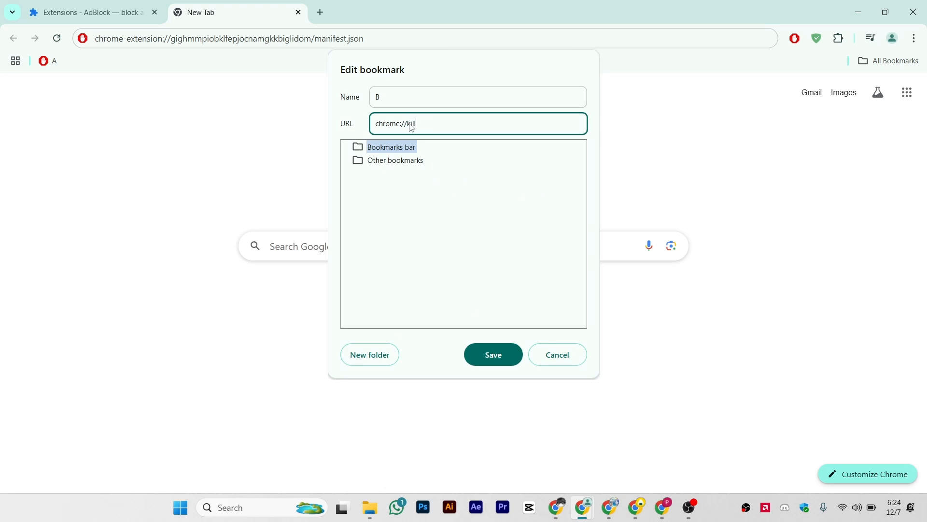
pyautogui.click(493, 355)
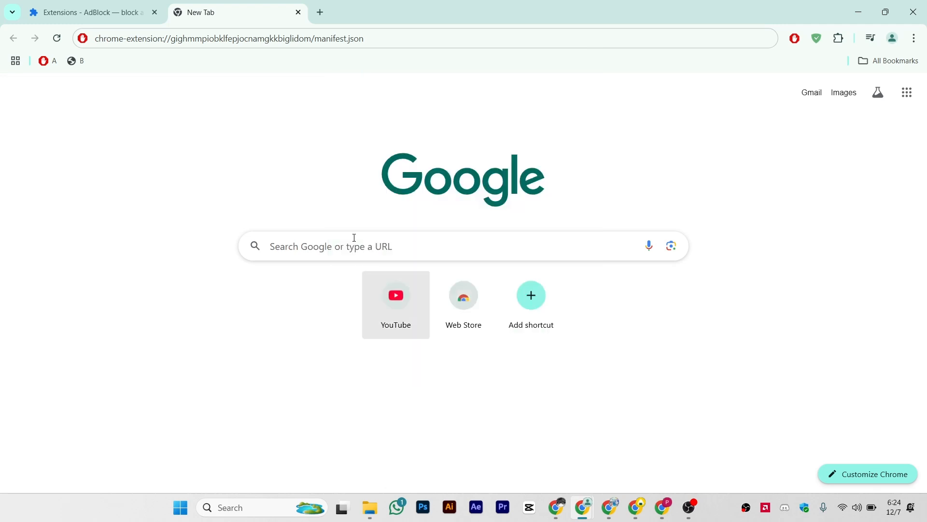
# - Save bookmark 'C' with URL chrome://hang/ to the bookmarks bar
pyautogui.rightClick(62, 60)
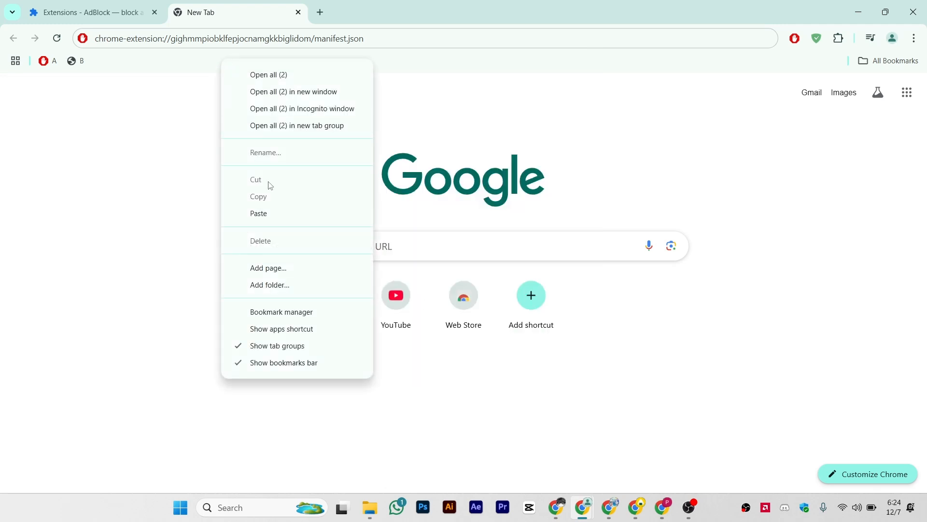
pyautogui.click(265, 153)
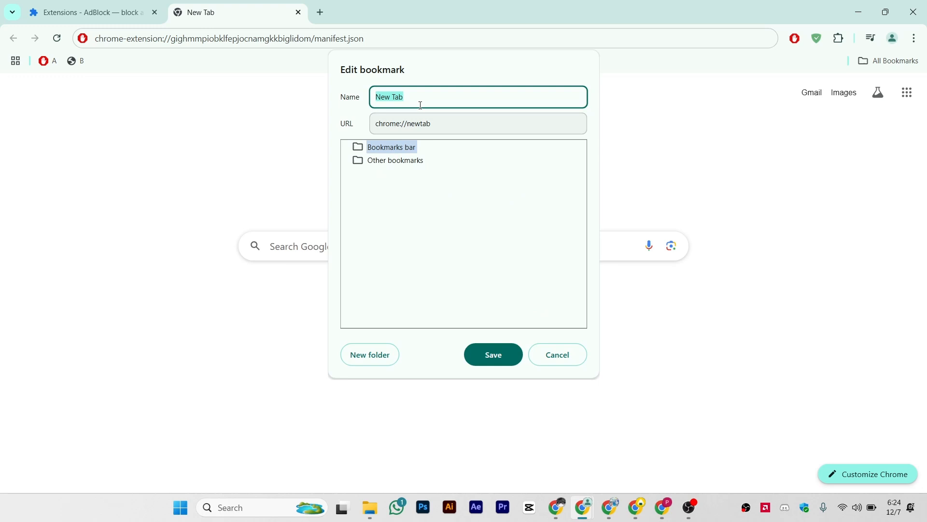
pyautogui.write('C')
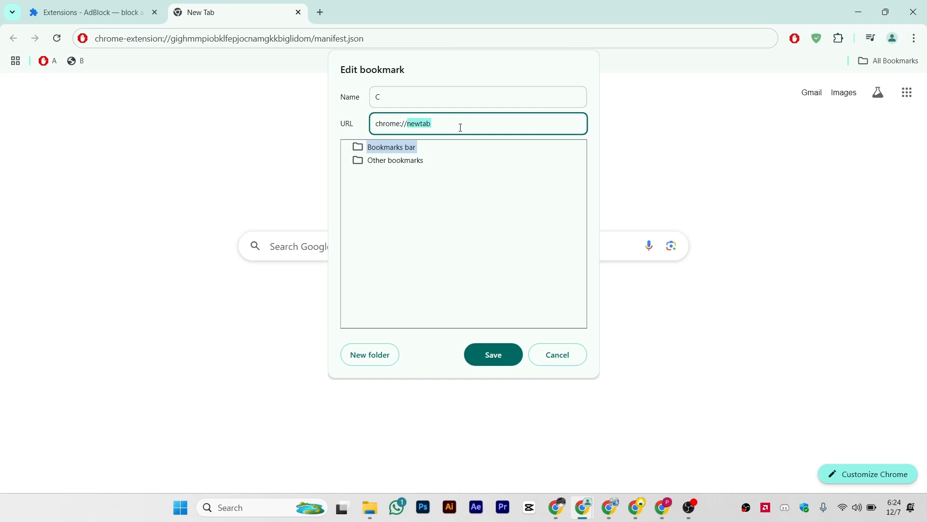
pyautogui.write('hang/')
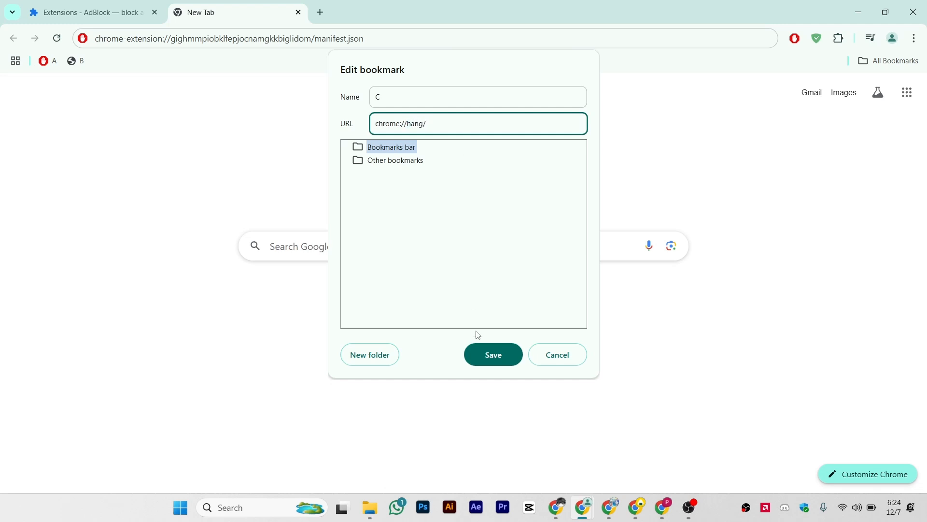
pyautogui.click(493, 354)
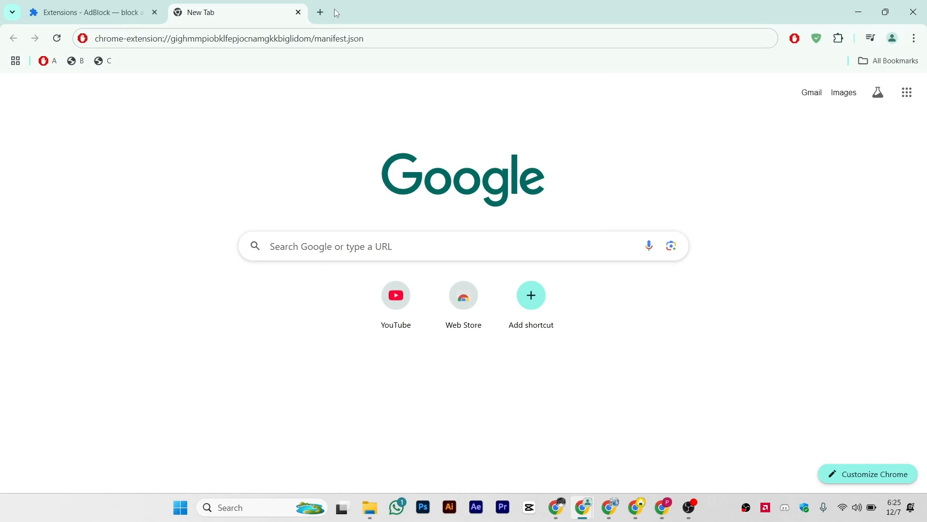
# - In a new tab trigger bookmark A, then B with a reload, then C, and confirm AdBlock shows disabled on the extensions page
pyautogui.click(320, 12)
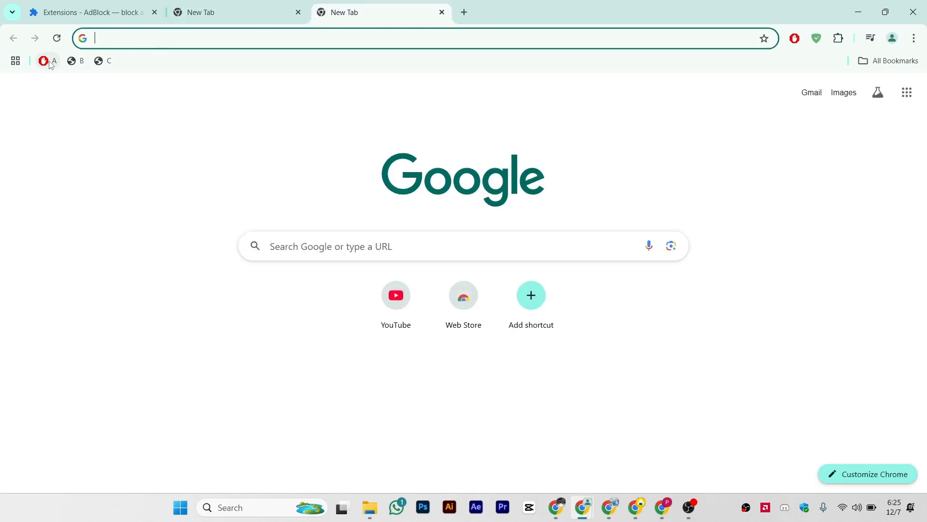
pyautogui.click(42, 61)
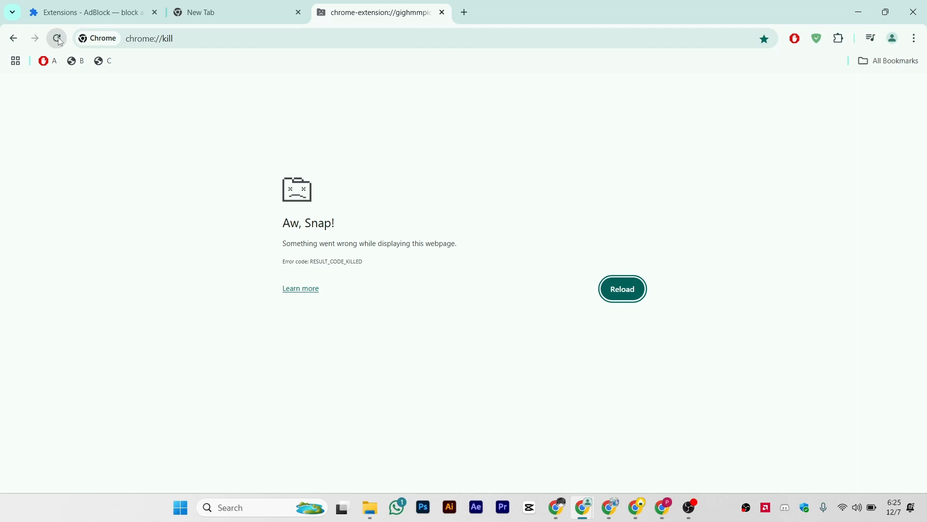
pyautogui.click(621, 289)
pyautogui.write('hang')
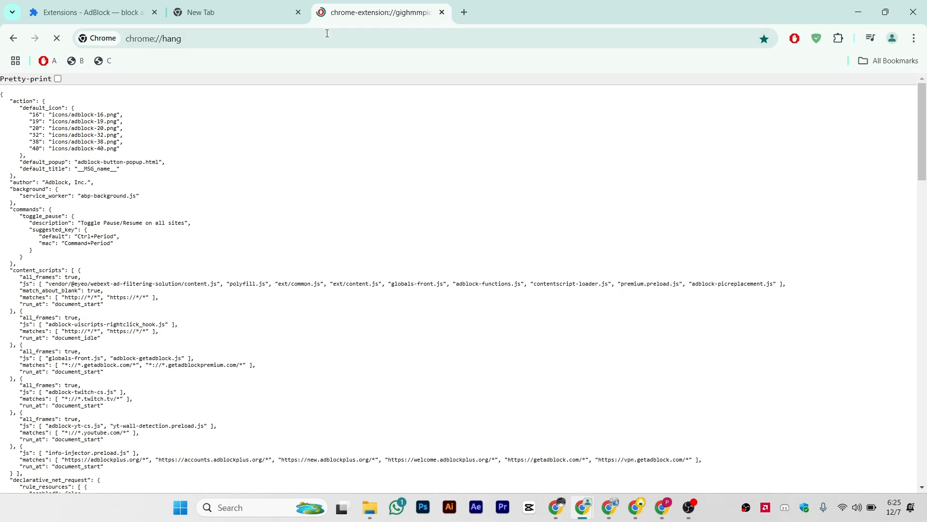
pyautogui.click(231, 12)
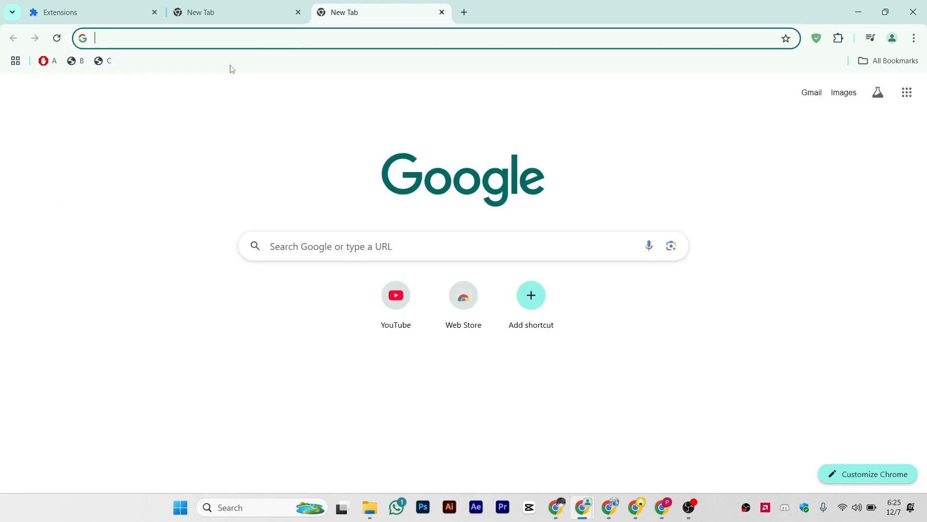
pyautogui.click(89, 11)
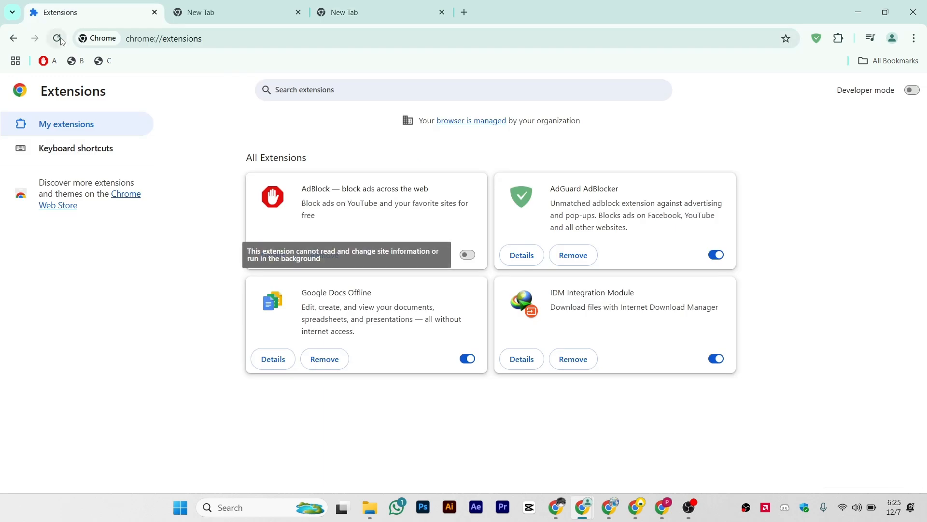